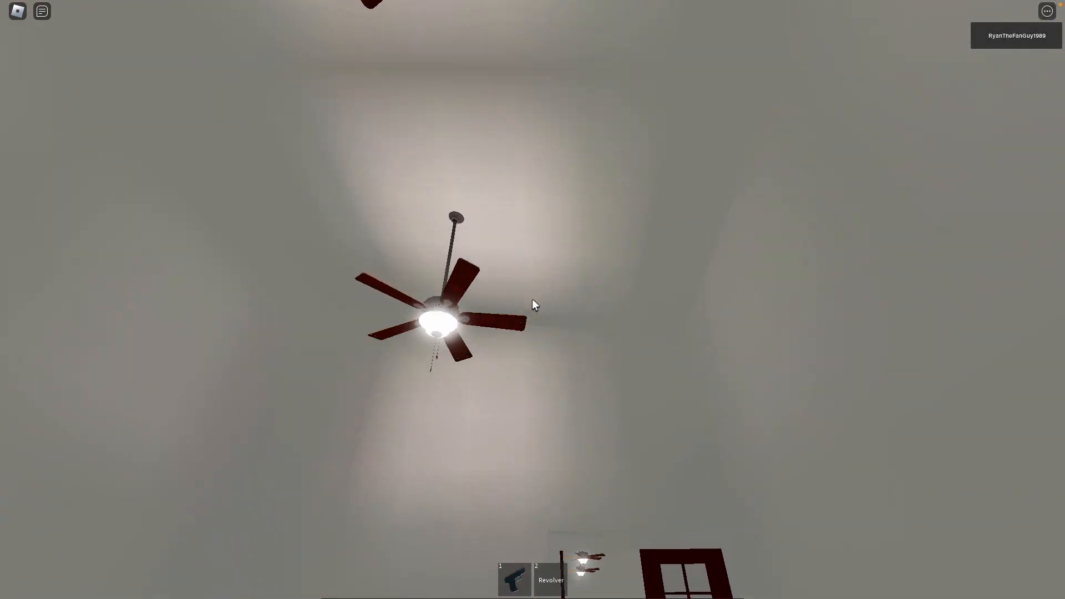
pyautogui.moveTo(535, 304)
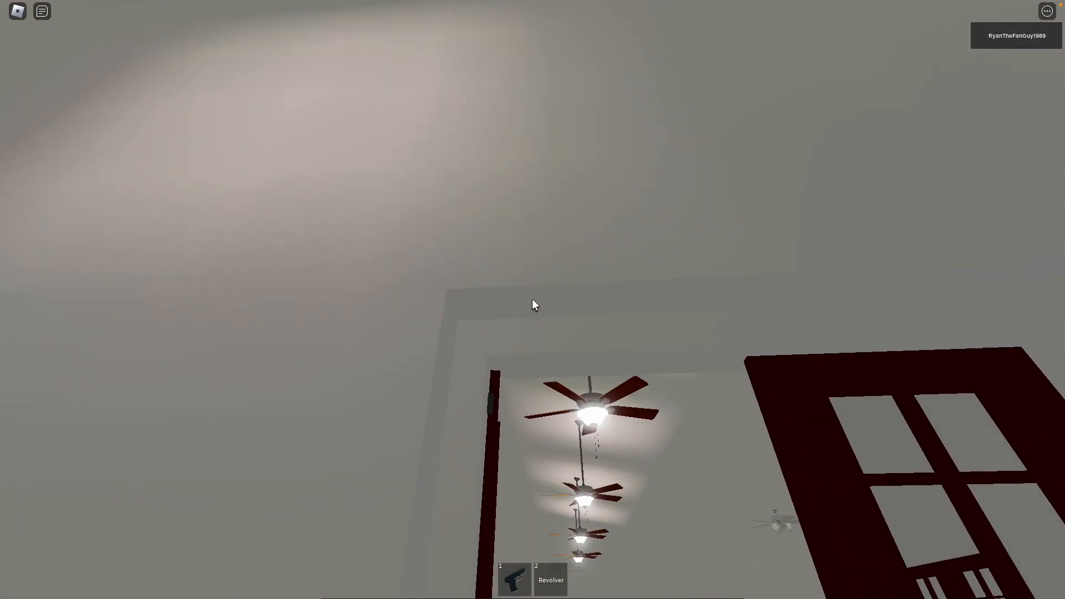